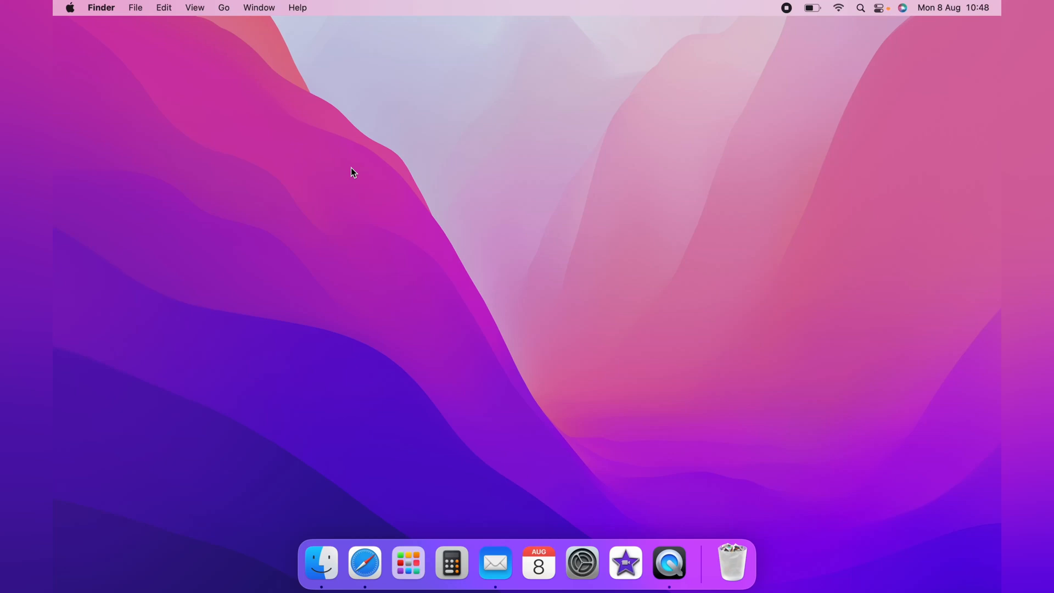
- Launch Voice Memos via Spotlight search for 'voice Memos'
click(408, 562)
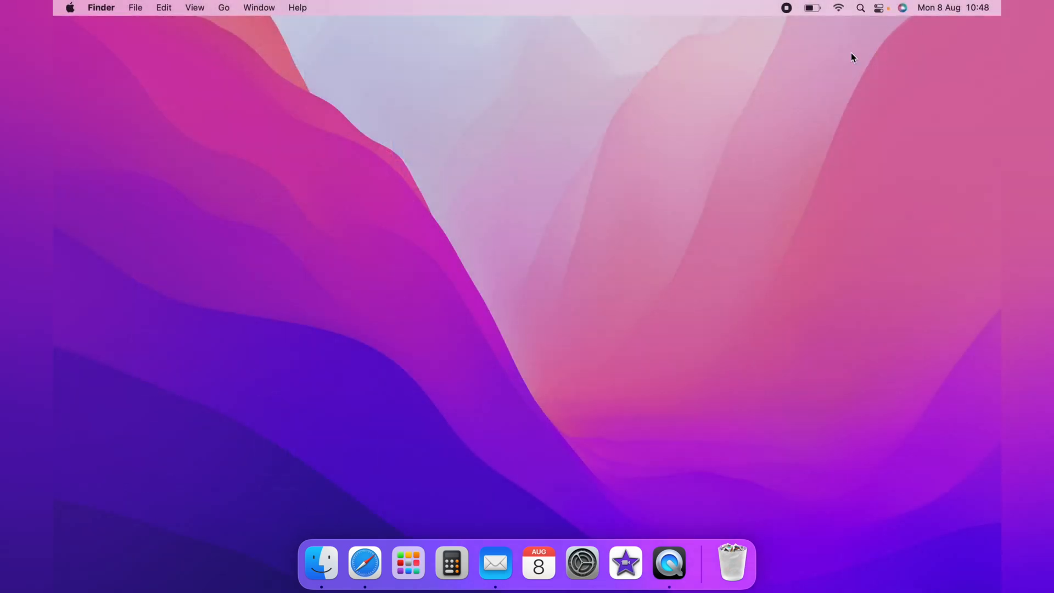
text(voice Memos)
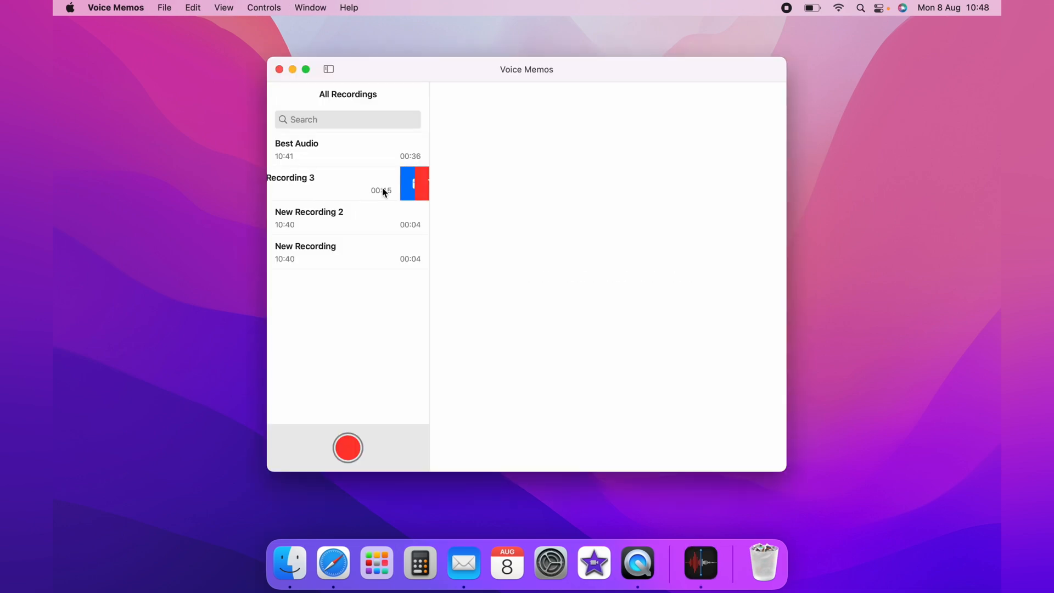
- Delete New Recording 3 and Best Audio, leaving New Recording 2 and New Recording
click(414, 184)
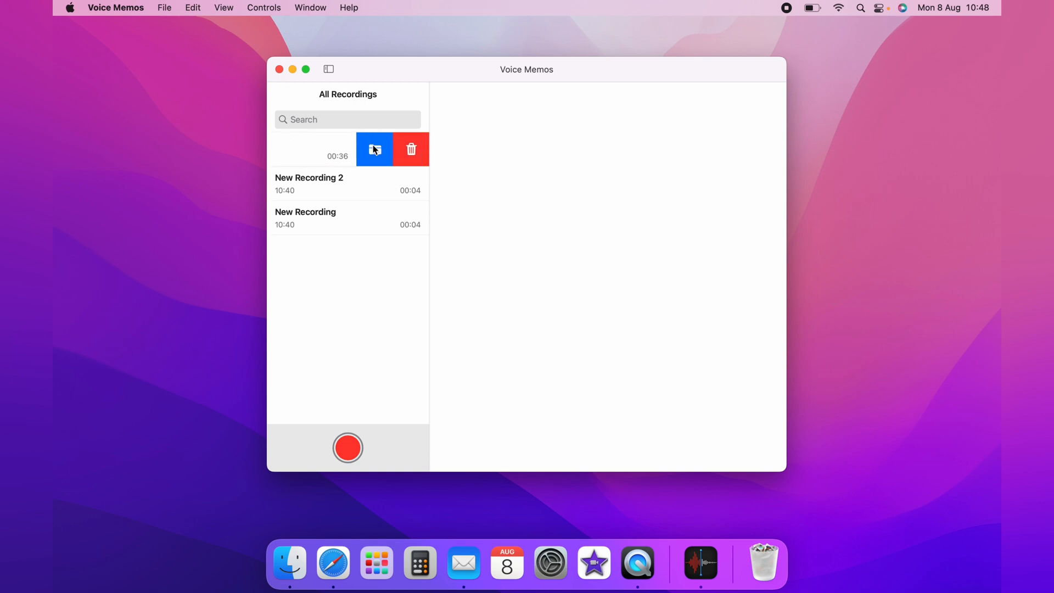
click(411, 149)
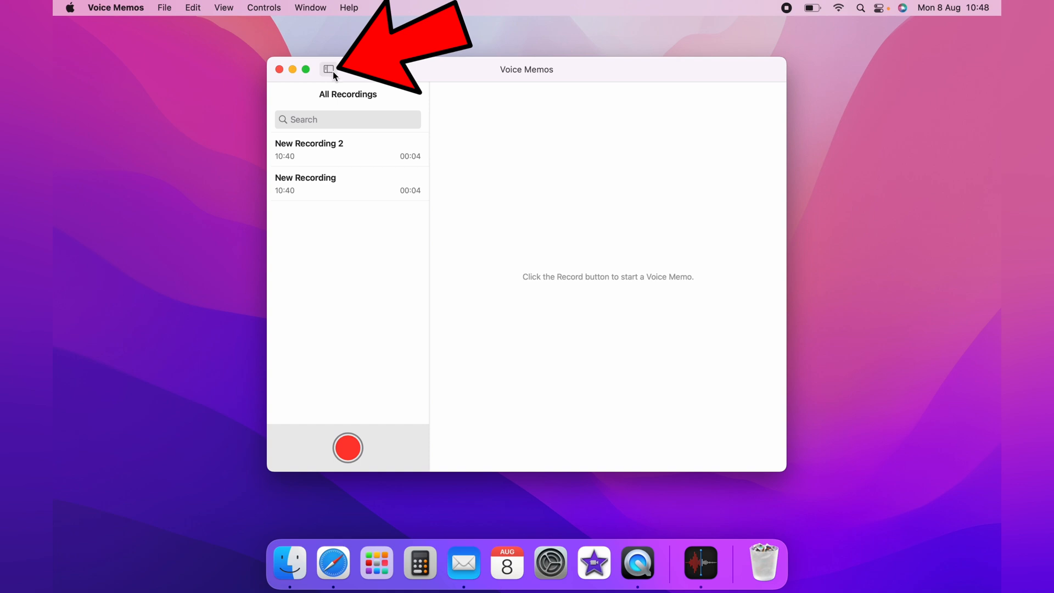
- Recover Best Audio from Recently Deleted and return to All Recordings with three memos
click(328, 69)
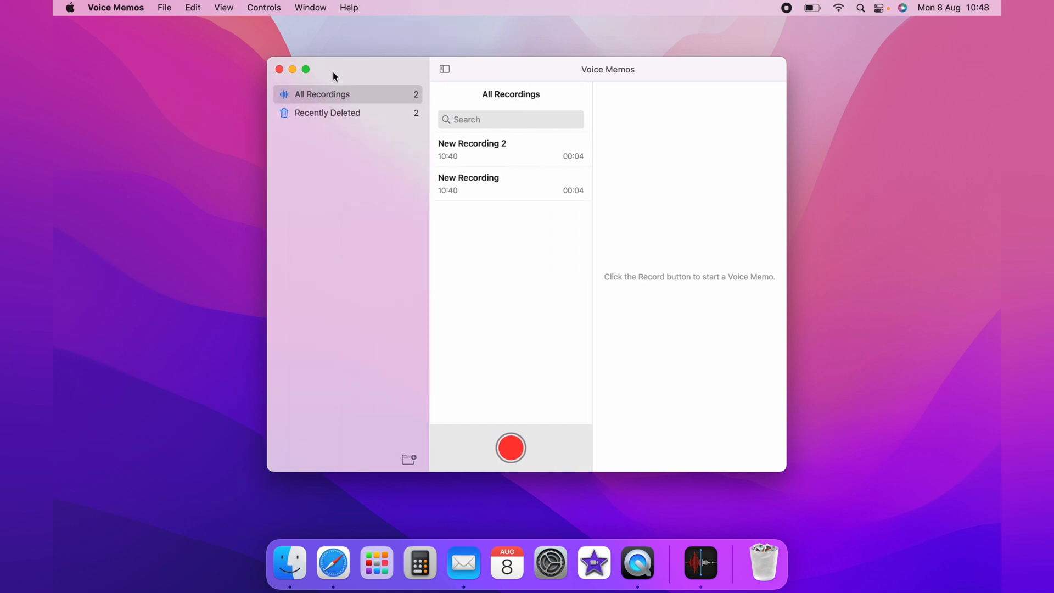
mouse_move(328, 120)
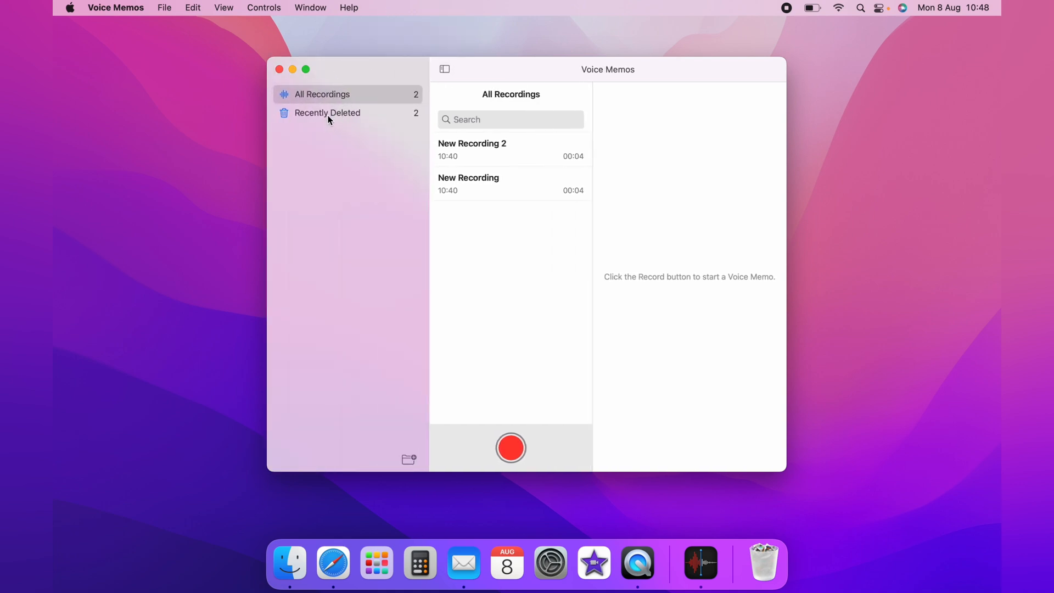
mouse_move(348, 98)
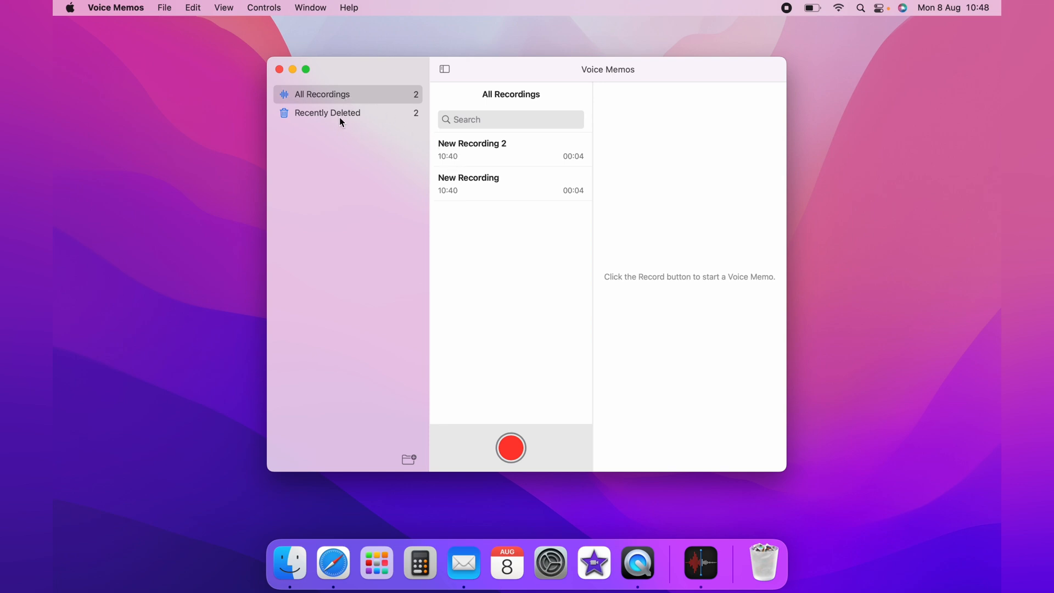
click(327, 112)
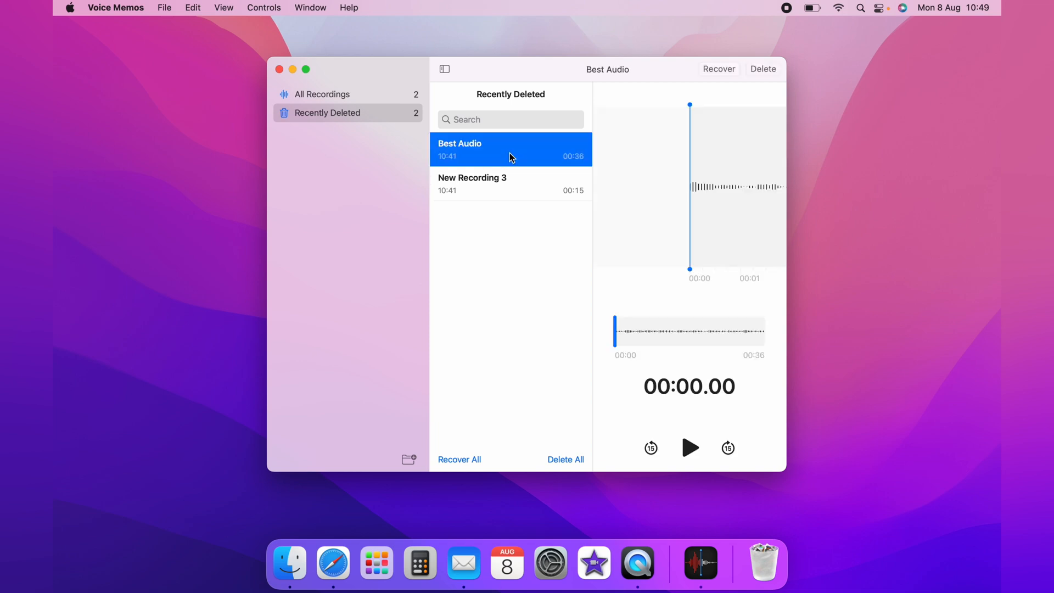
mouse_move(610, 111)
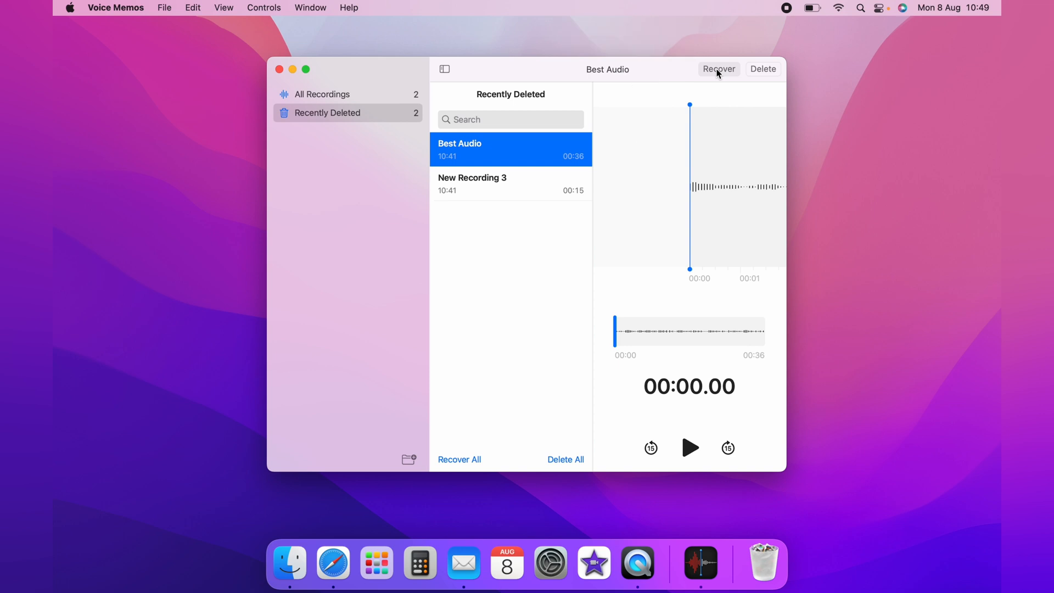
click(718, 68)
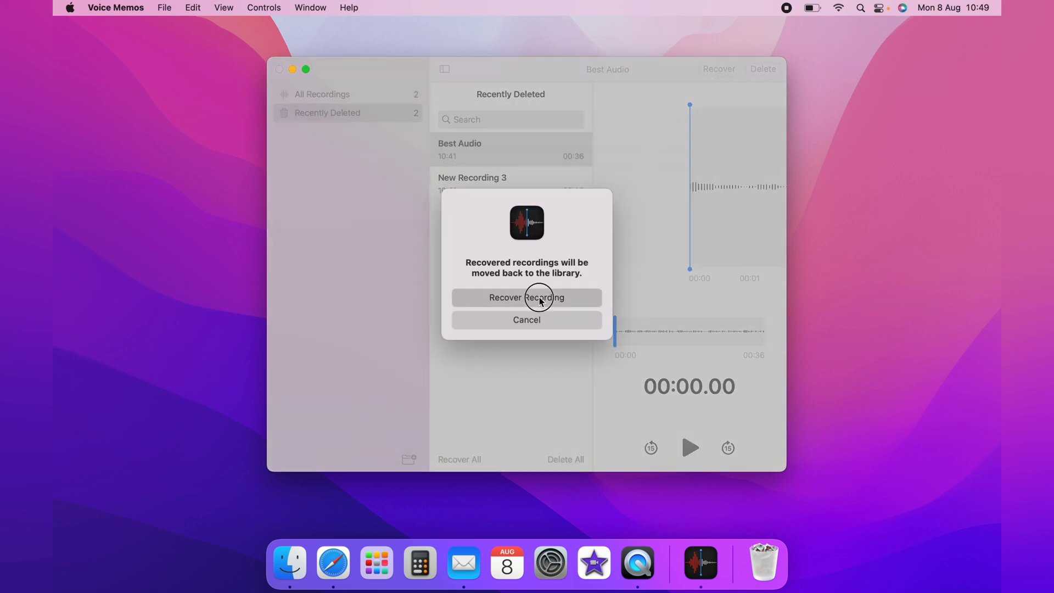
click(527, 298)
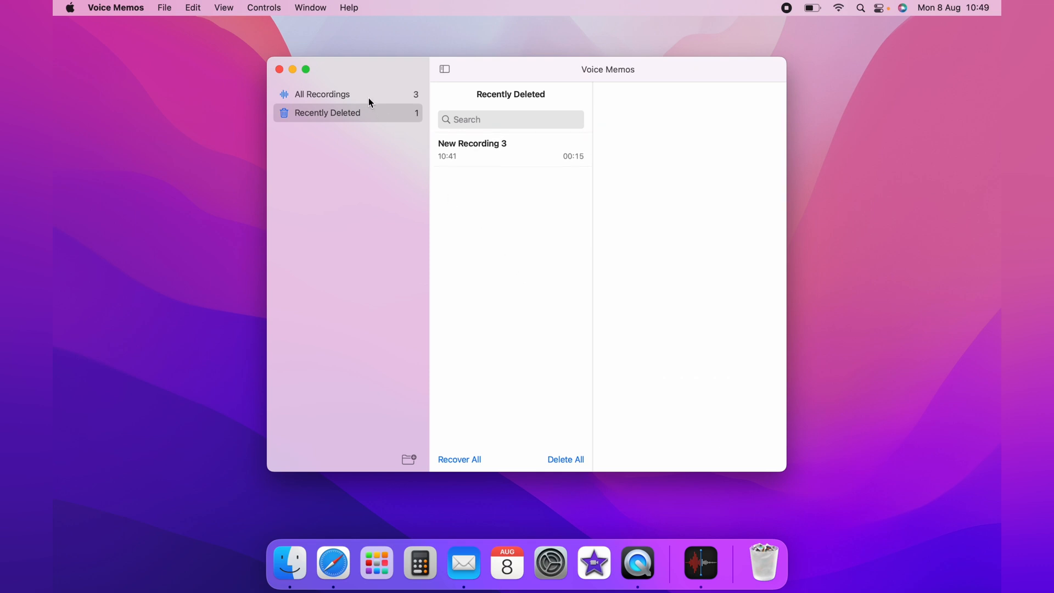
click(322, 94)
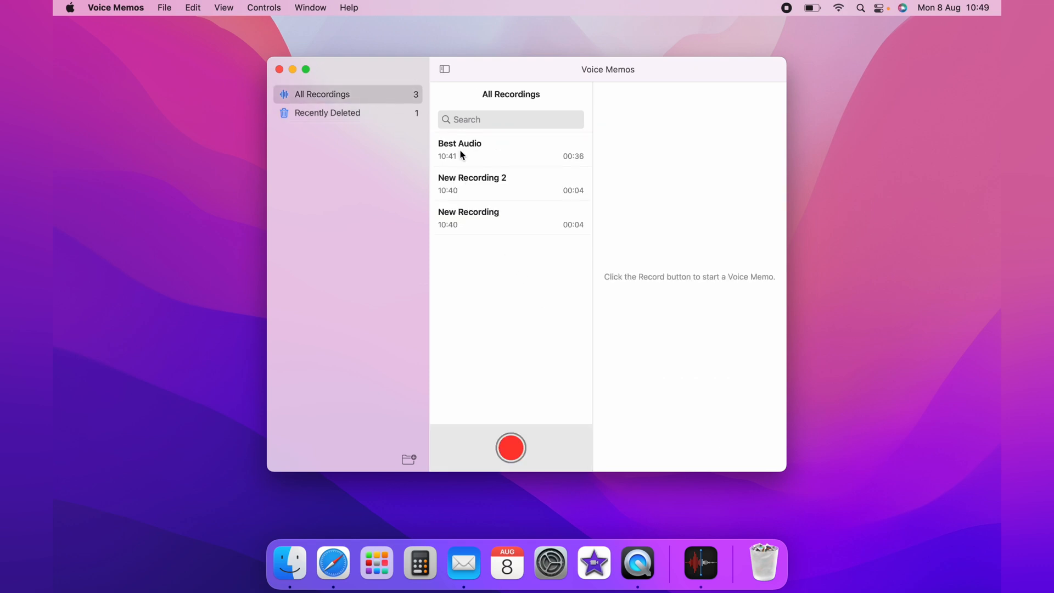
- Delete the three remaining recordings so Recently Deleted holds all four
click(445, 70)
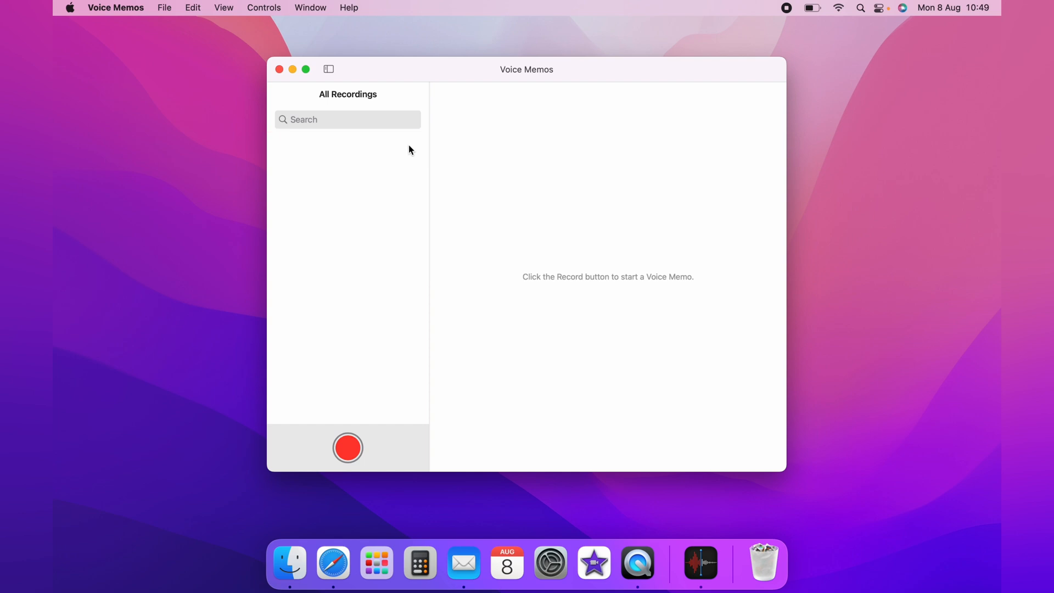
click(328, 69)
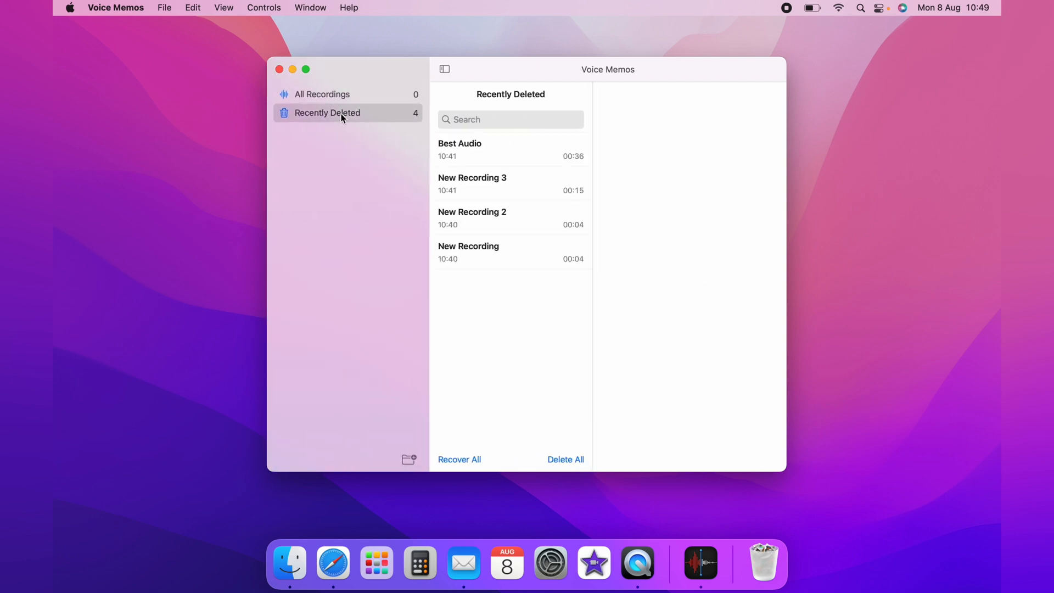
- Use Recover All in Recently Deleted and confirm recovering all 4 recordings
click(471, 149)
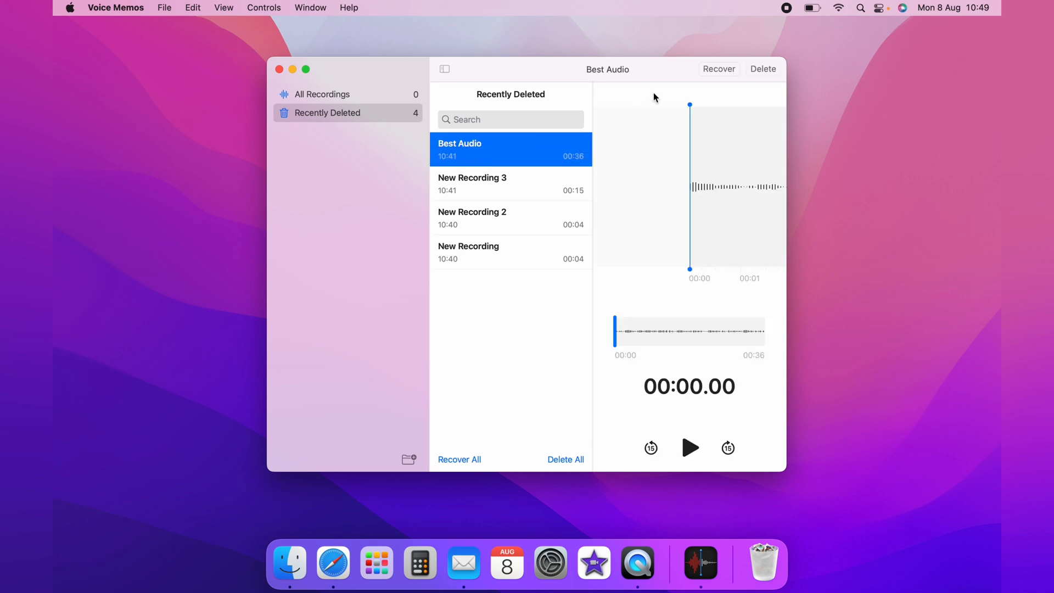
mouse_move(498, 301)
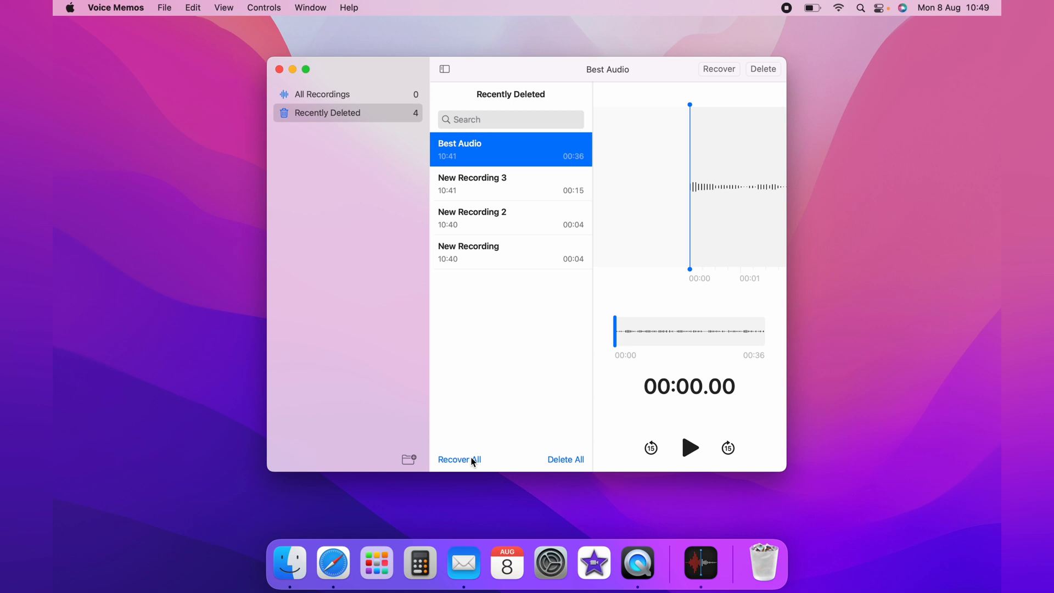
click(460, 459)
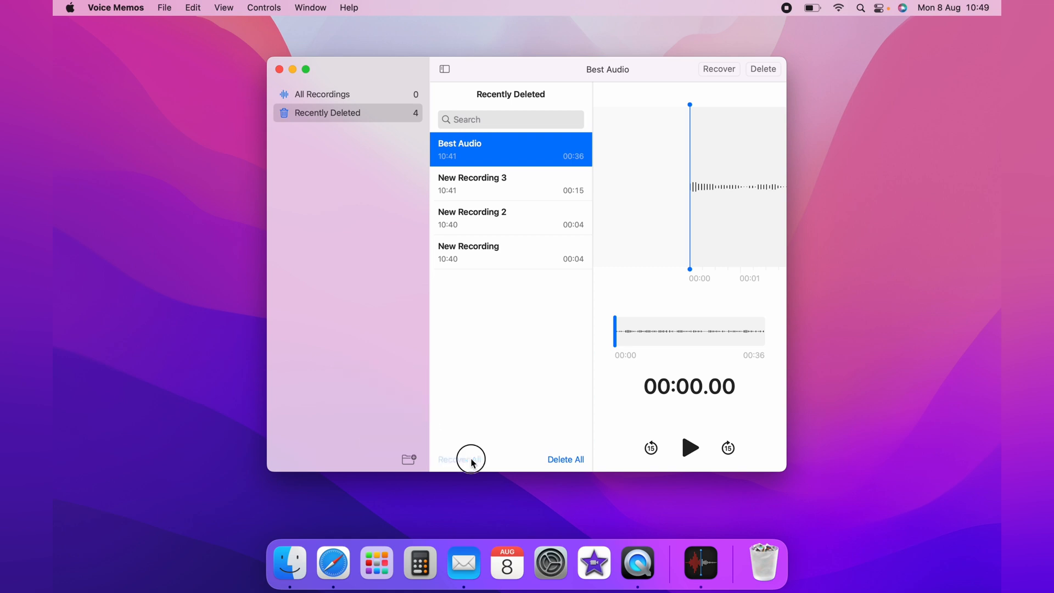
click(459, 459)
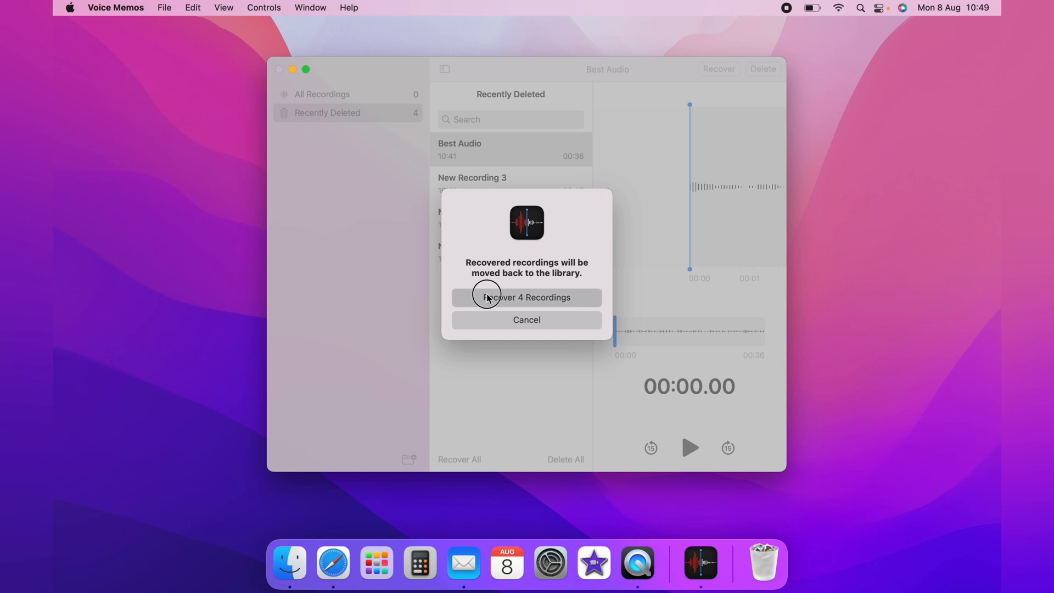
click(526, 298)
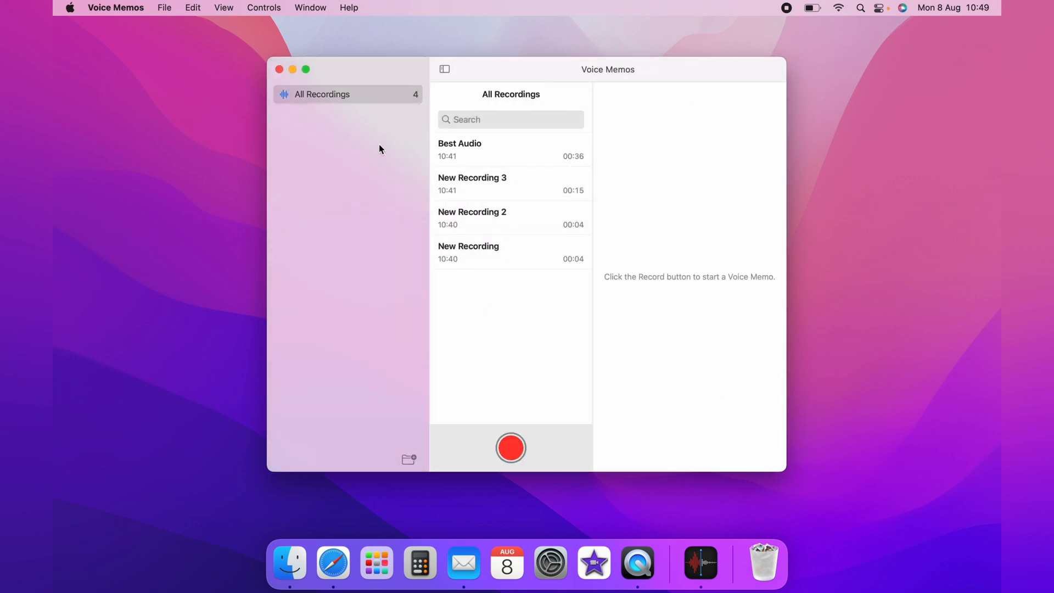